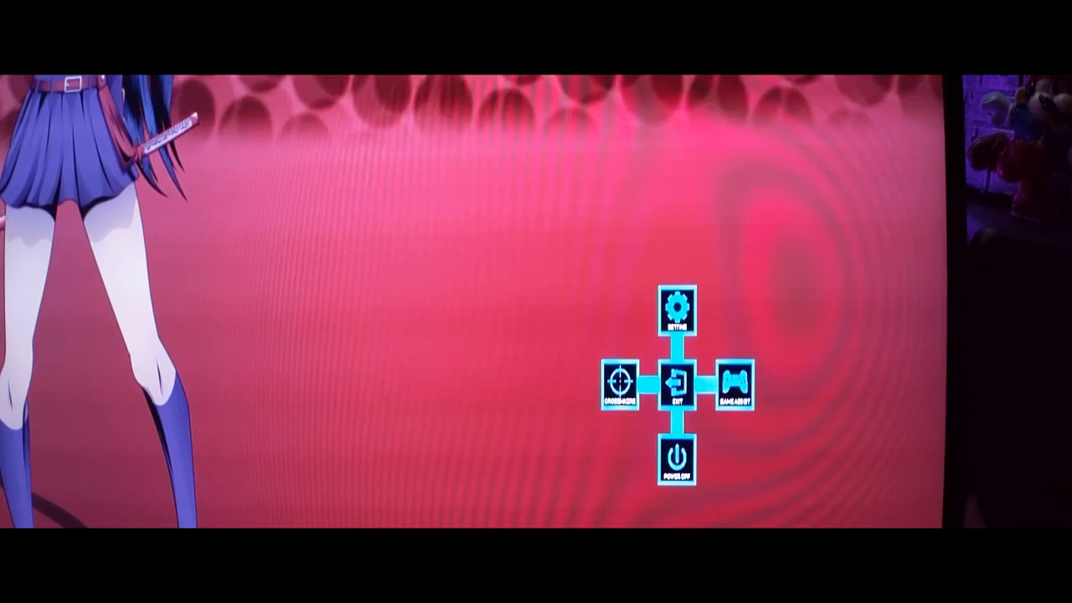
Switch from the joystick quick menu to the full OSD settings on the Gaming tab.
left_click(677, 308)
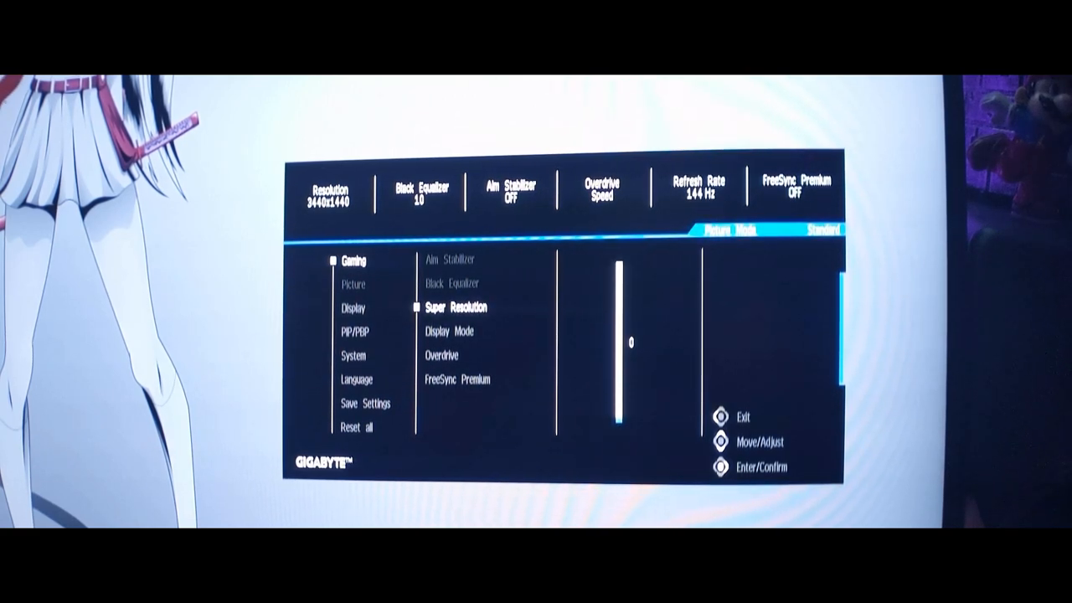
Show Game Assist > Game Info with Gaming Timer, Refresh Rate and Info Location.
key("down")
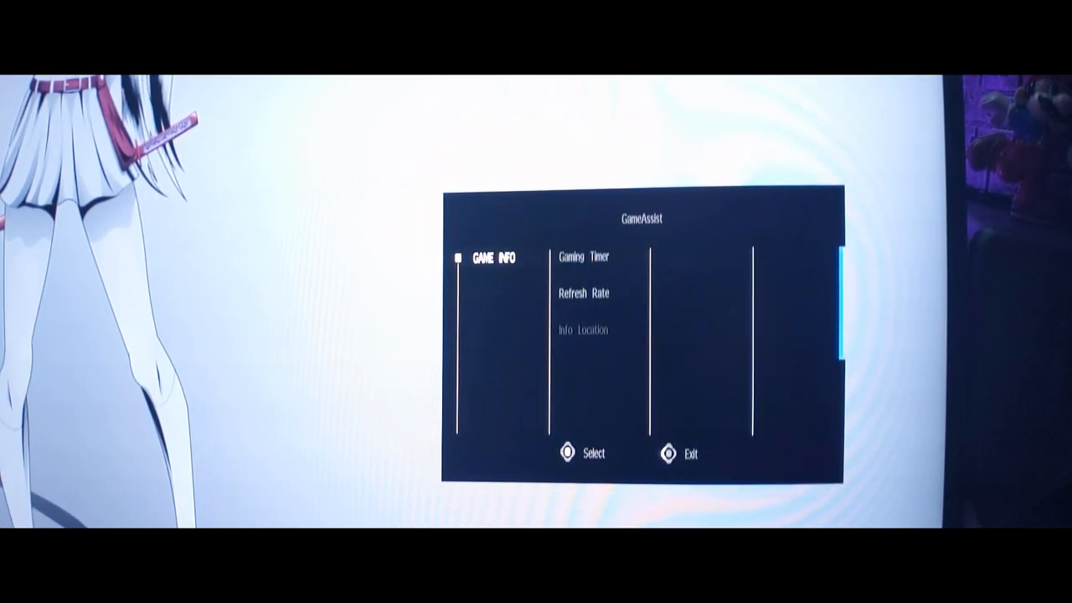
Exit the GameAssist menu back to the joystick quick menu.
left_click(583, 257)
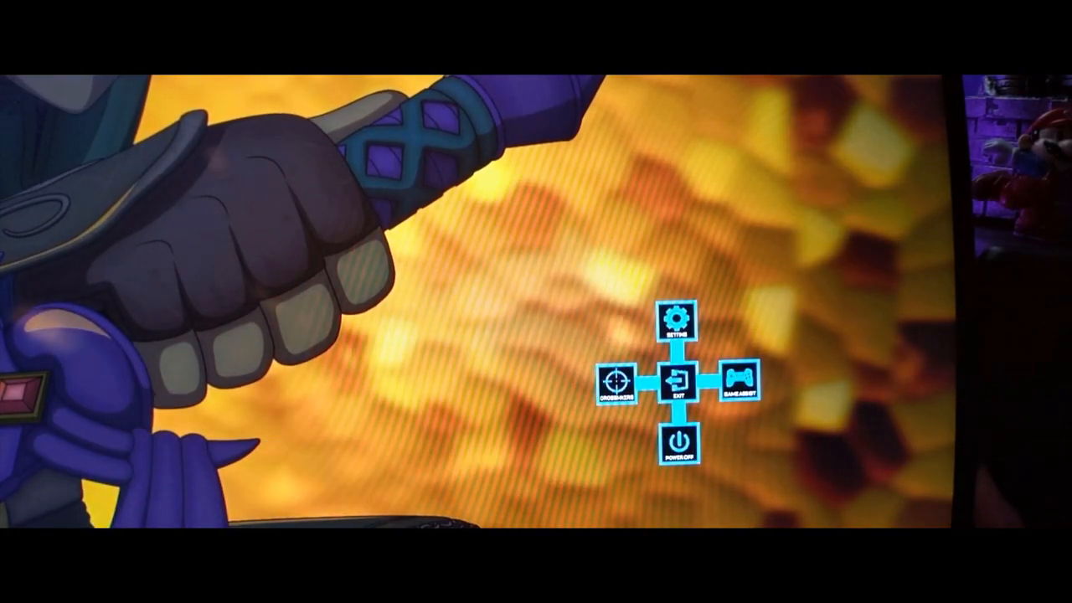
View the Full and Aspect display mode options, then close the monitor OSD.
left_click(678, 326)
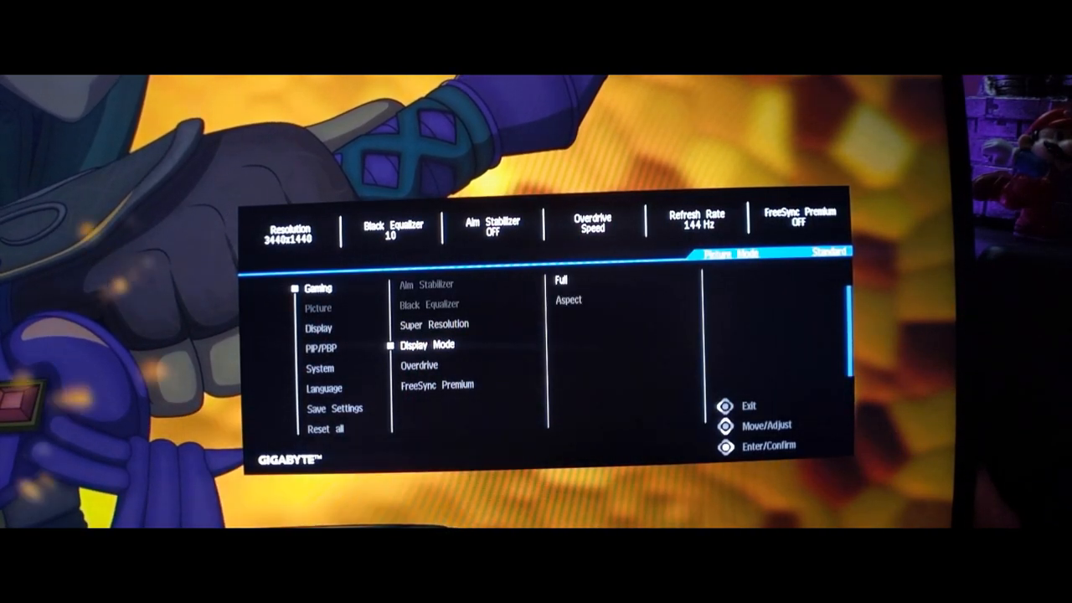
key("Down")
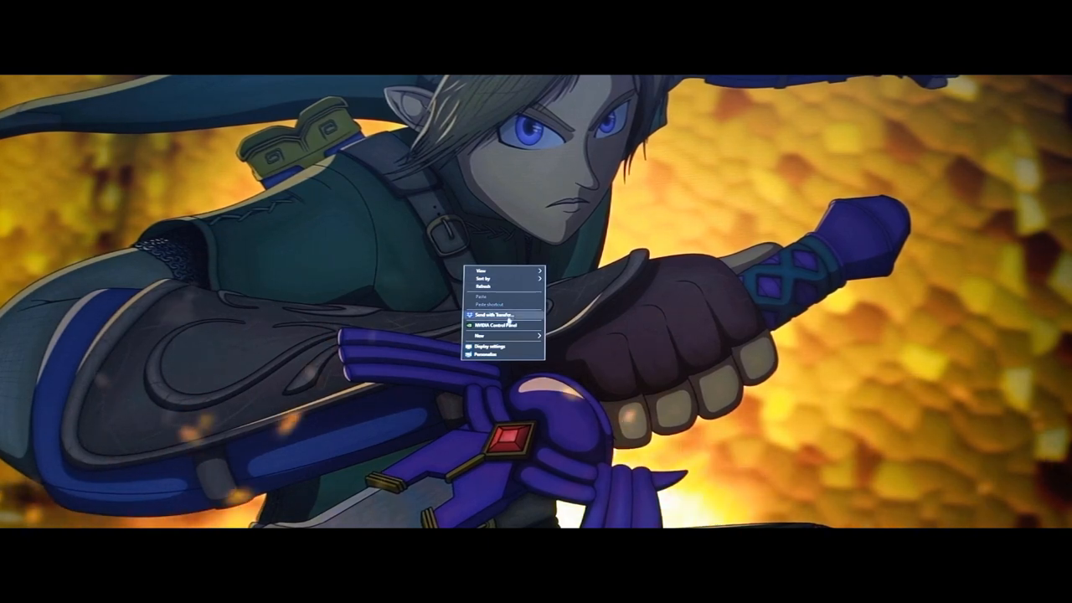
left_click(492, 323)
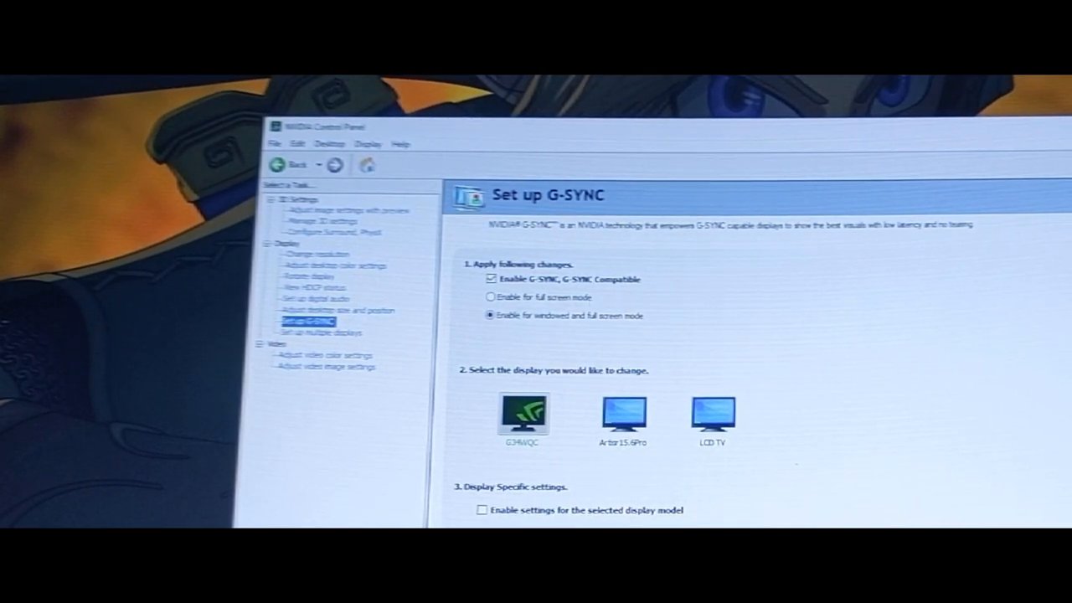
Enable G-SYNC Compatible for windowed and full screen mode on the G34WQC.
left_click(490, 296)
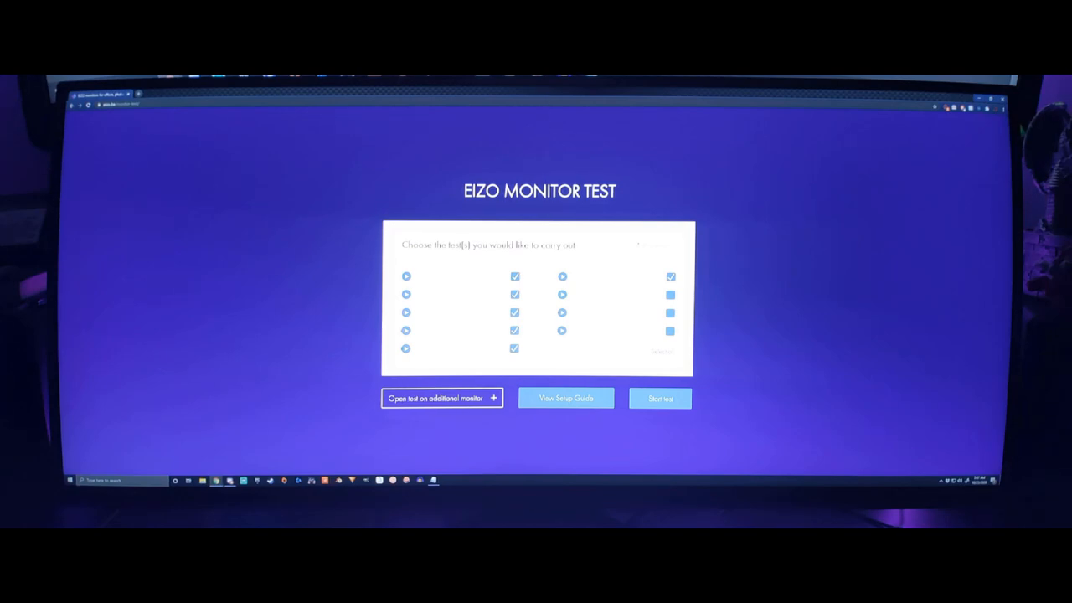
Tick the desired EIZO Monitor Test checkboxes and start the test.
left_click(660, 398)
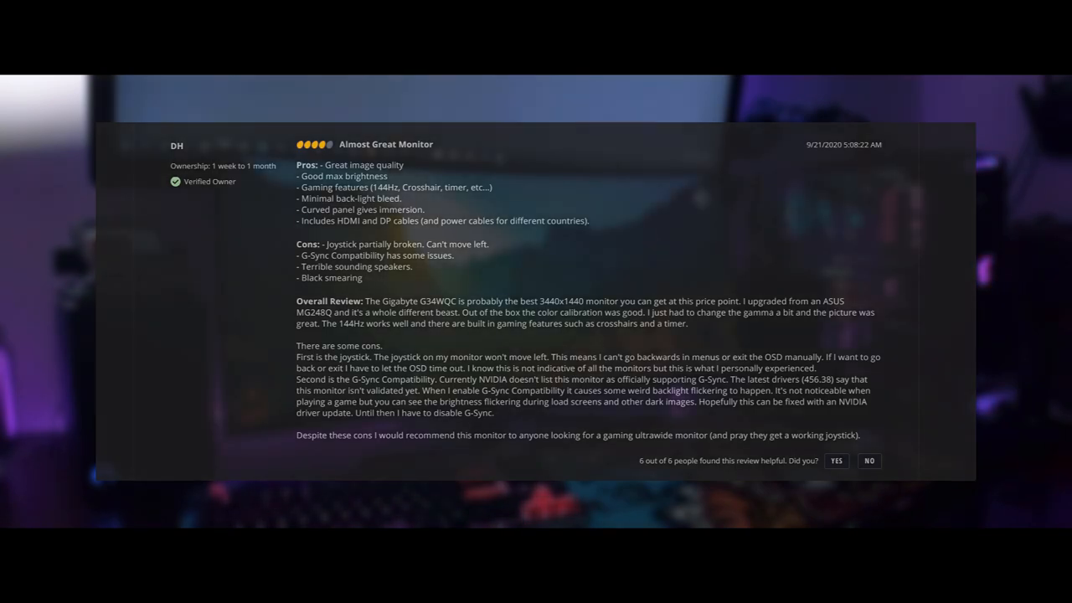
Scroll to the final three-egg 'decent' review about power-connection noise.
scroll("down", 3)
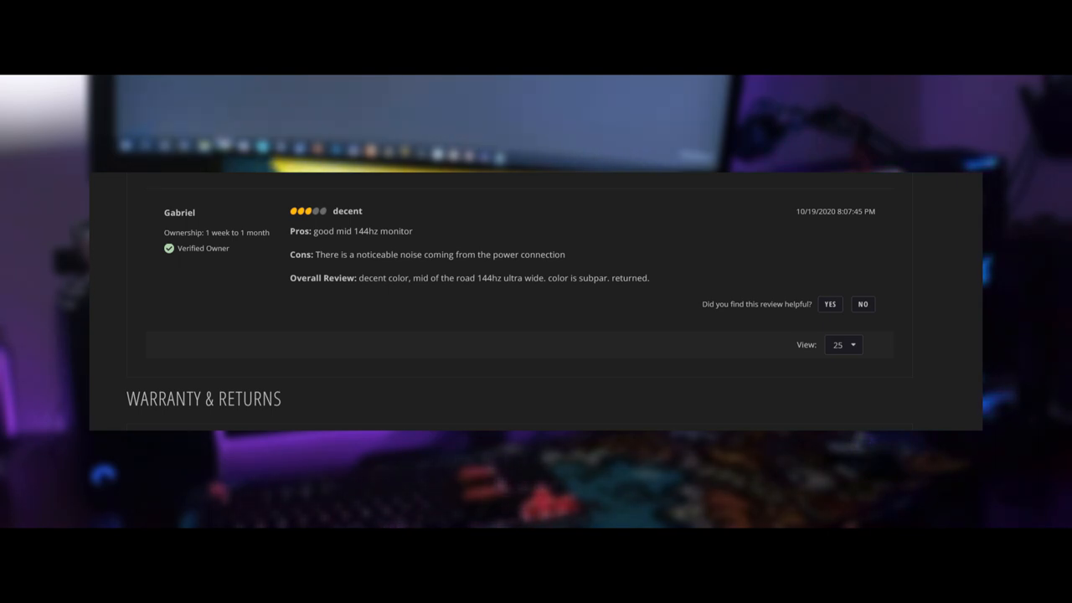
scroll("up", 3)
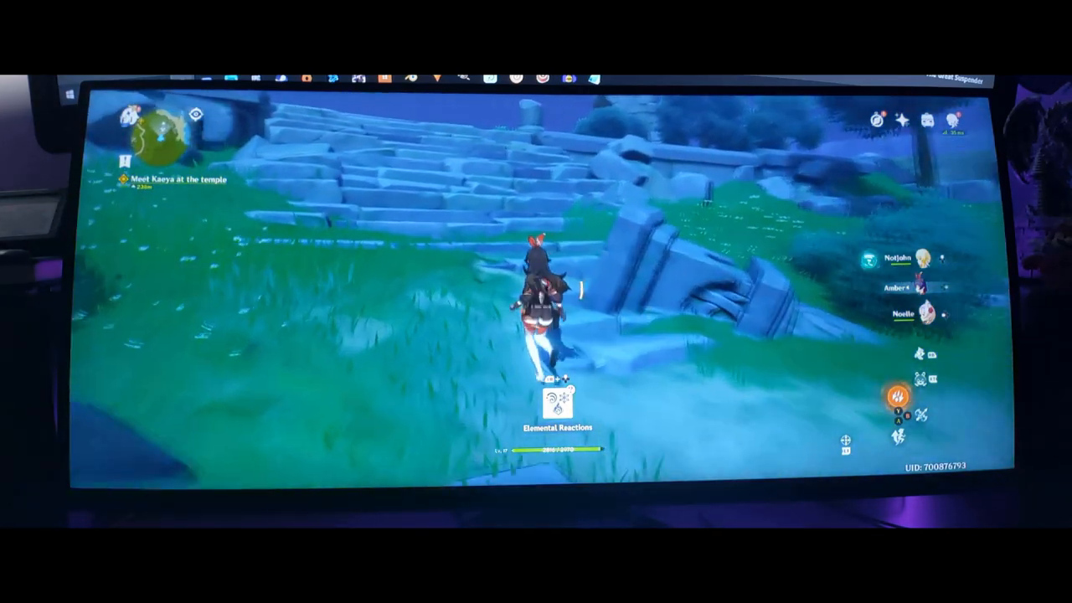
Hold W to run the character up the temple stairs toward Kaeya.
key("w")
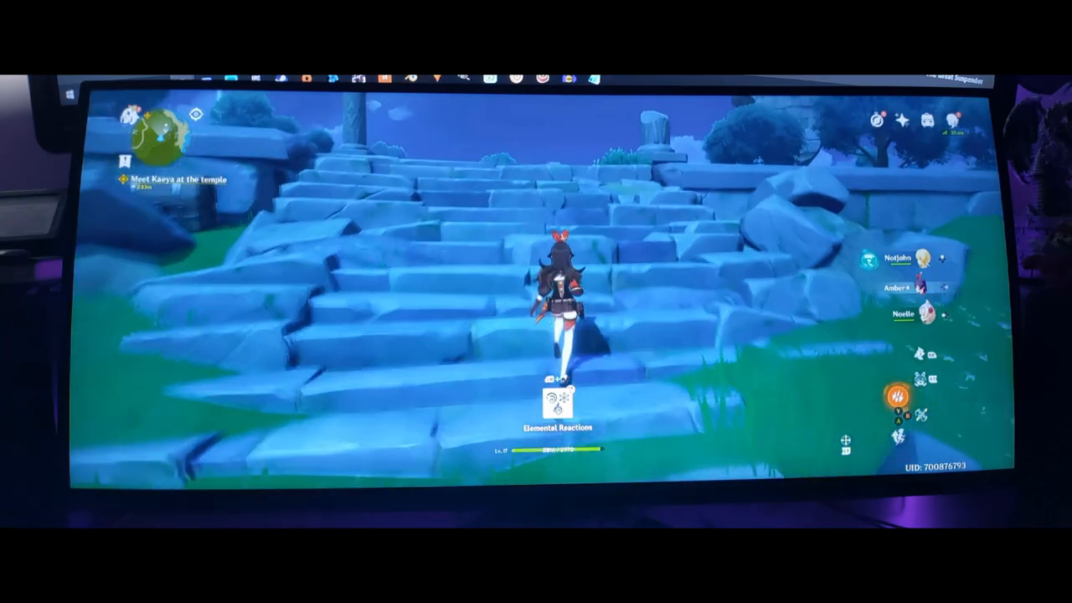